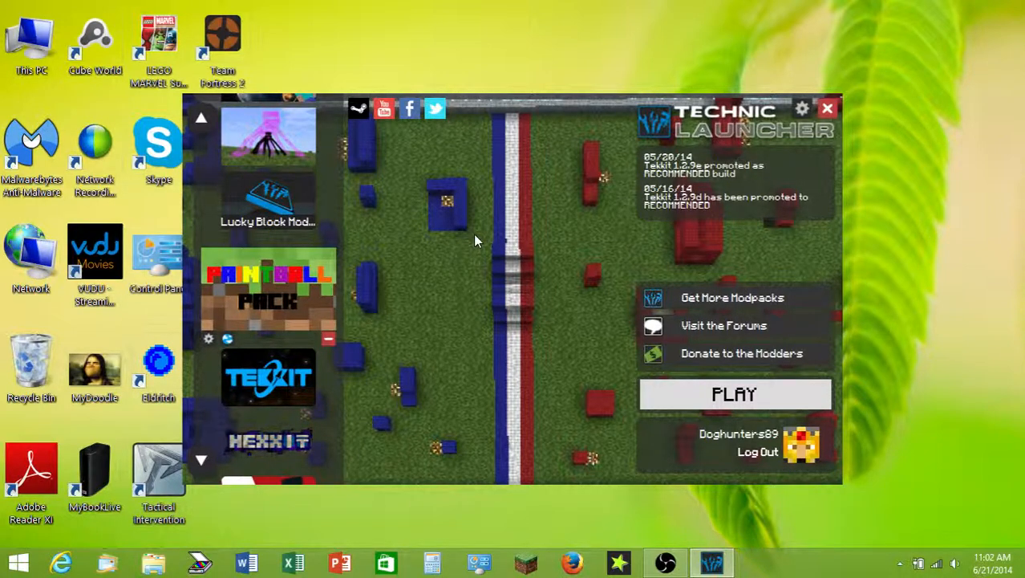
mouse_move(416, 251)
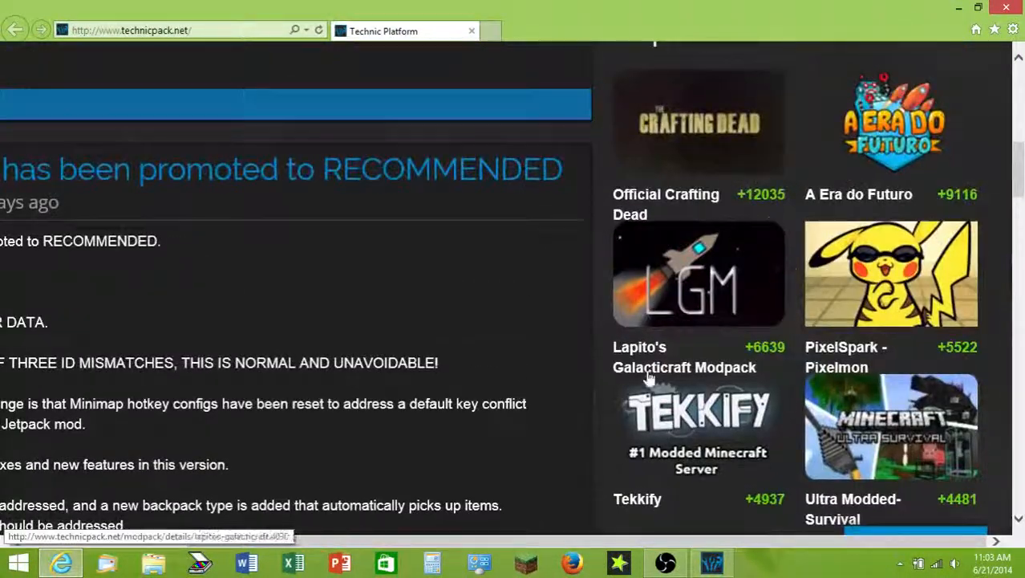
Expand the Modpacks menu in the Technic Platform navigation bar.
left_click(488, 212)
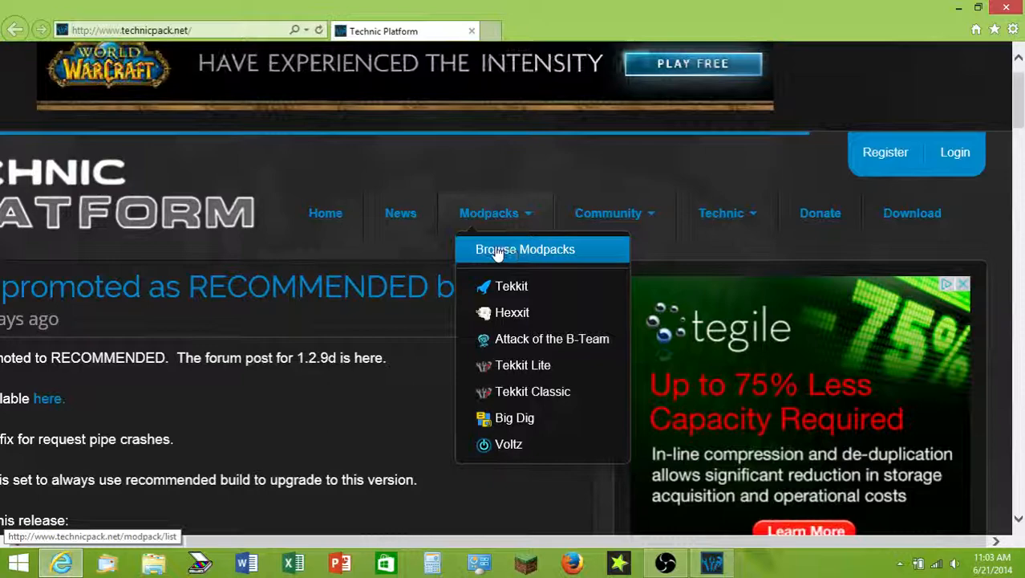
Show the Browse Modpacks list and jump to its last page, 5298.
left_click(525, 249)
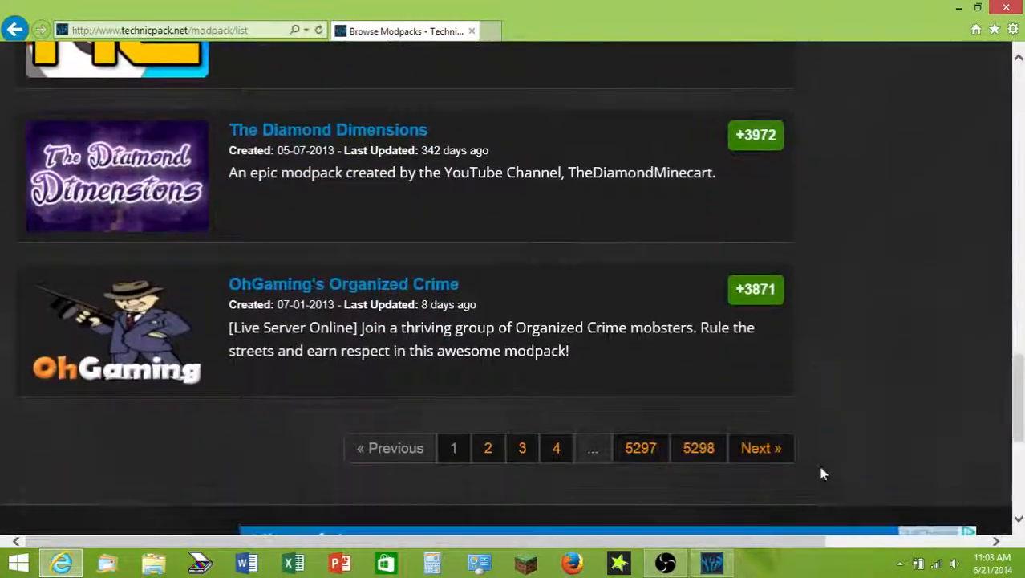
left_click(487, 448)
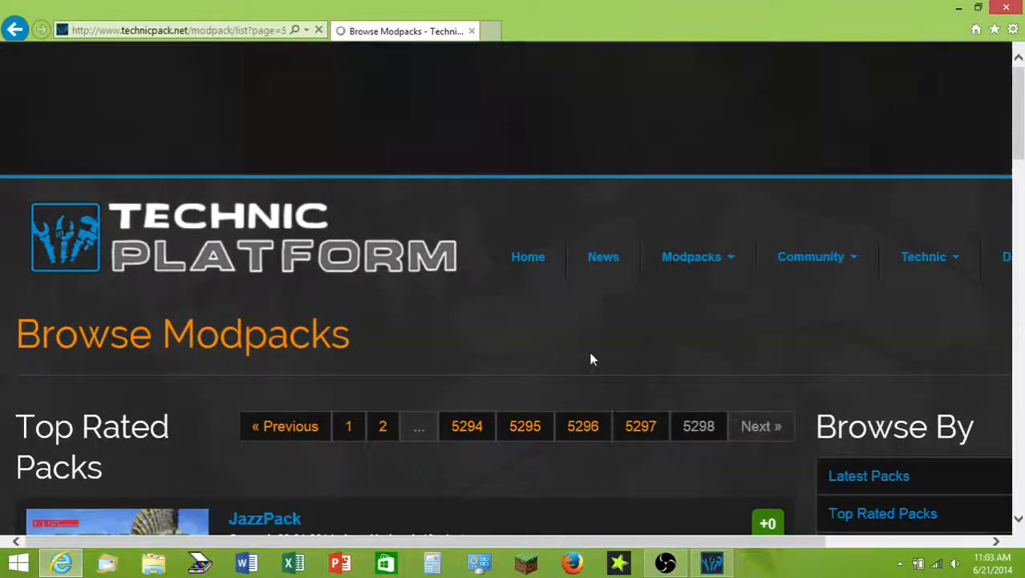
scroll("down", 3)
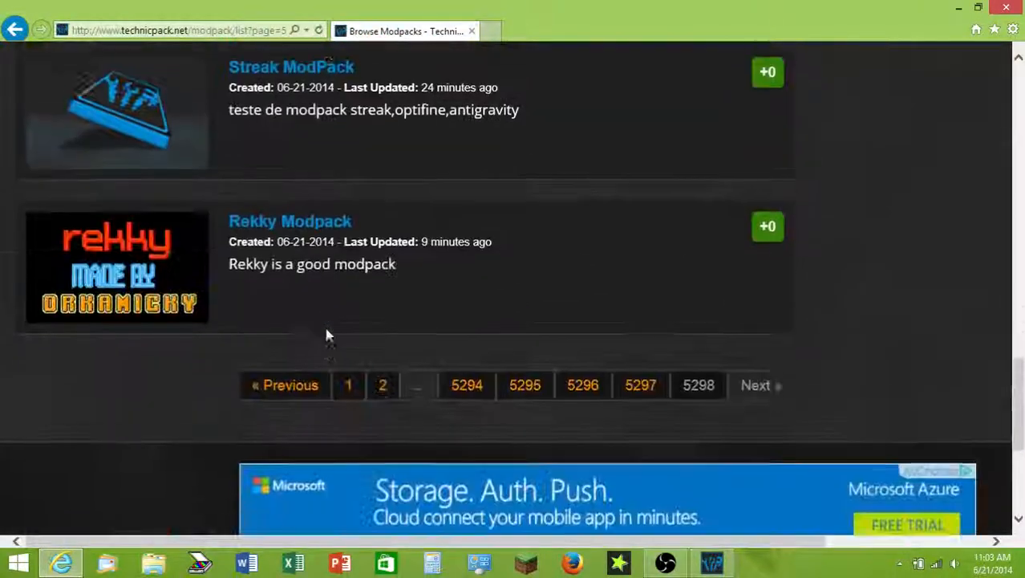